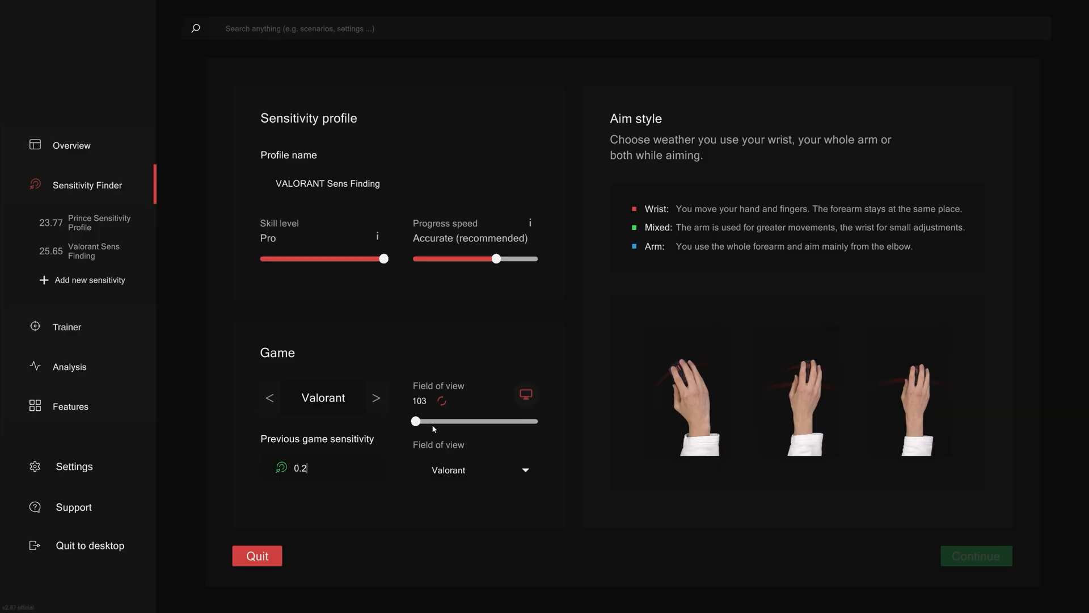
- Select the Arm aiming card as the Valorant profile's aim style
click(907, 389)
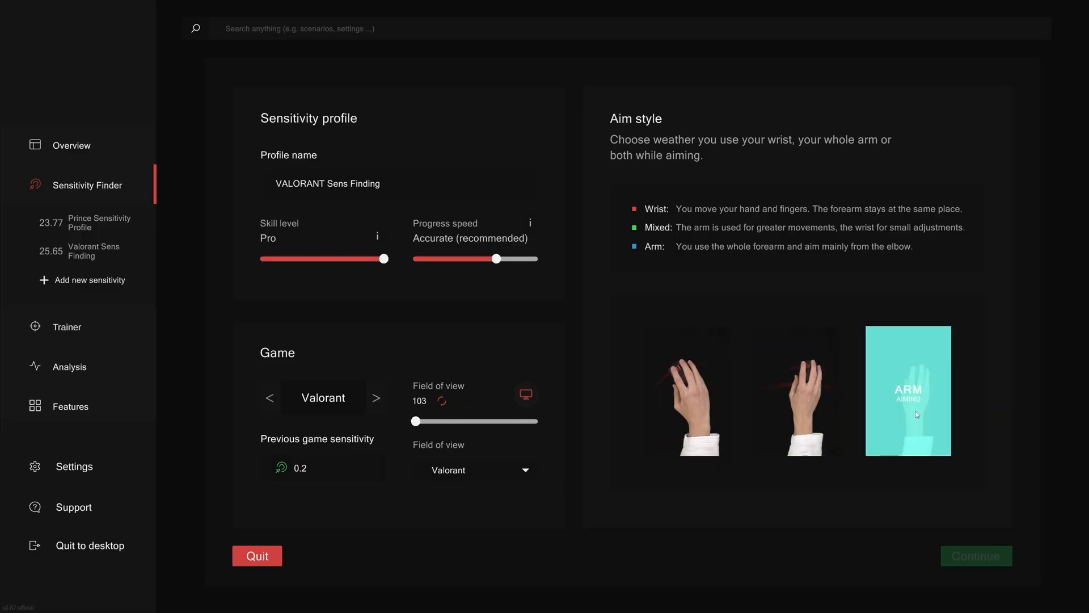